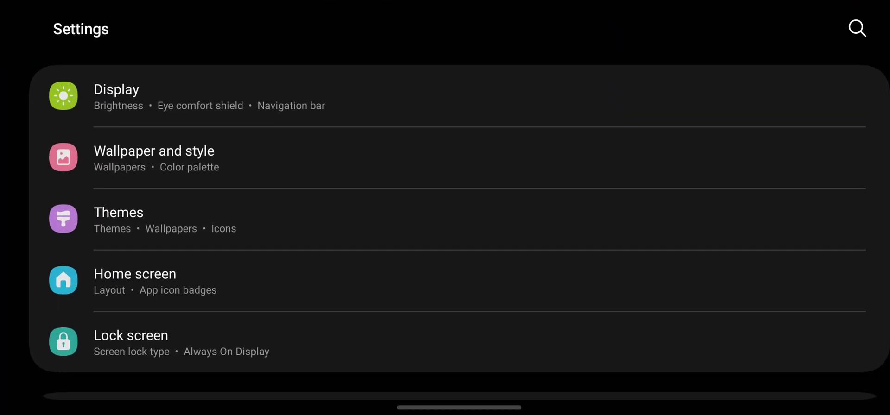
Step: Open Display settings and scroll down to reveal the Navigation bar entry
left_click(117, 96)
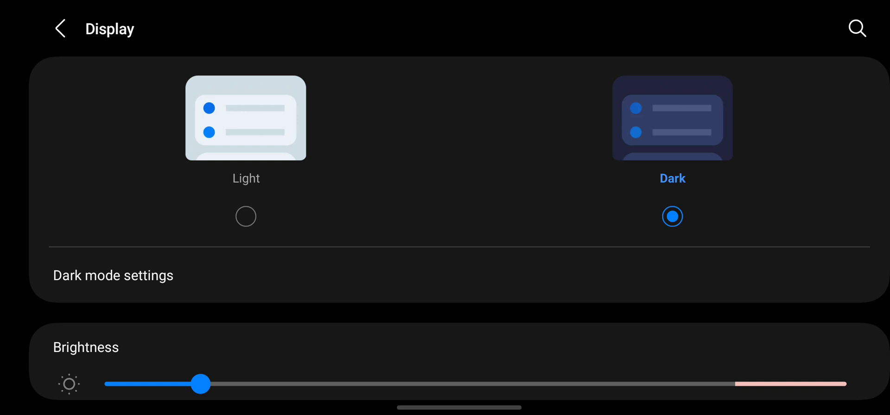
scroll("down", 3)
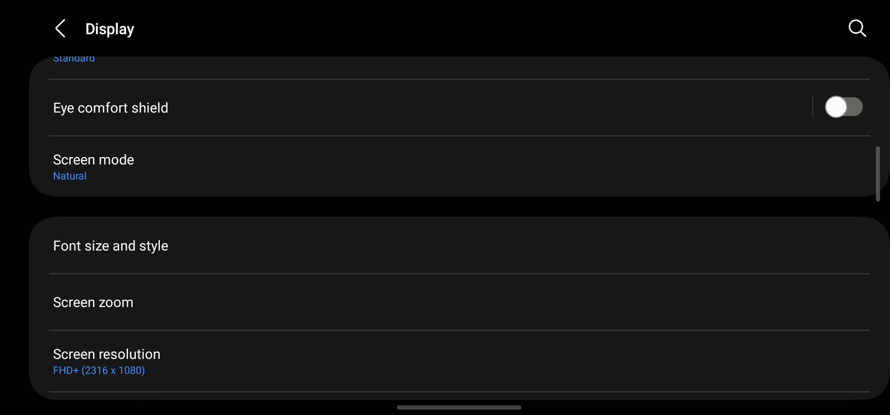
scroll("down", 3)
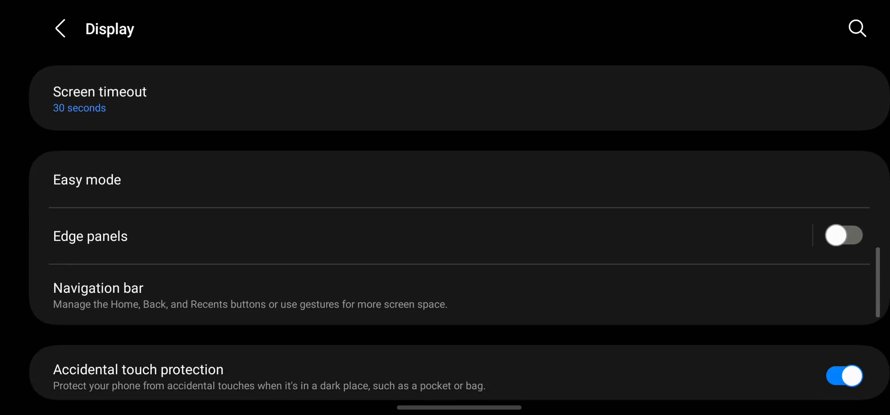
Step: In Navigation bar settings, select Buttons, then switch back to Swipe gestures
left_click(98, 287)
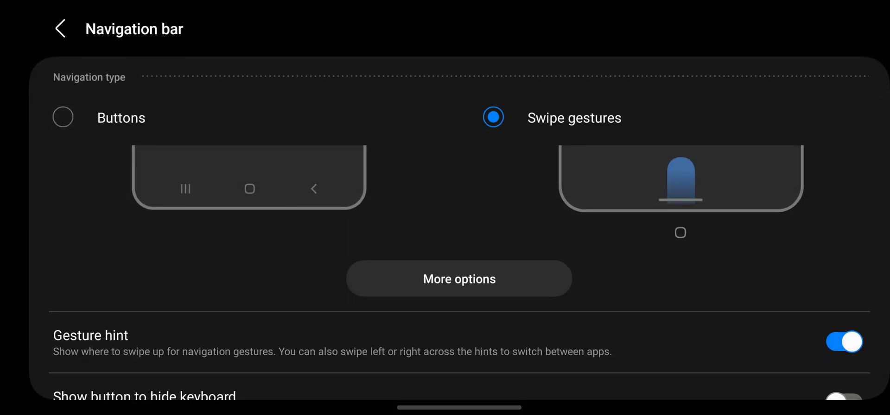
left_click(62, 117)
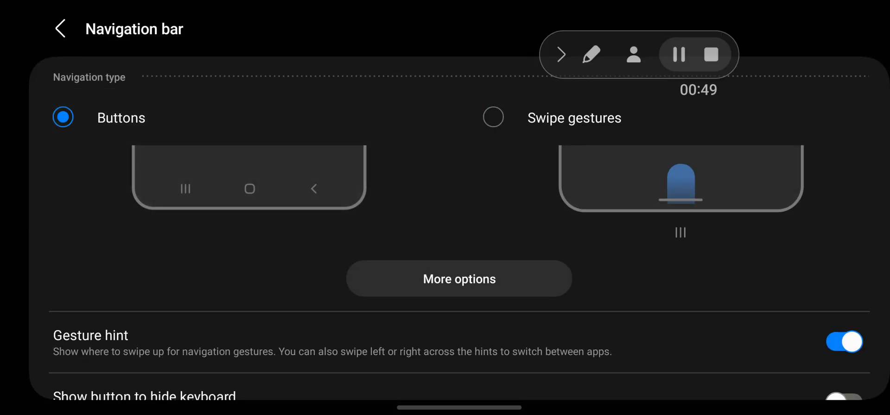
scroll("down", 3)
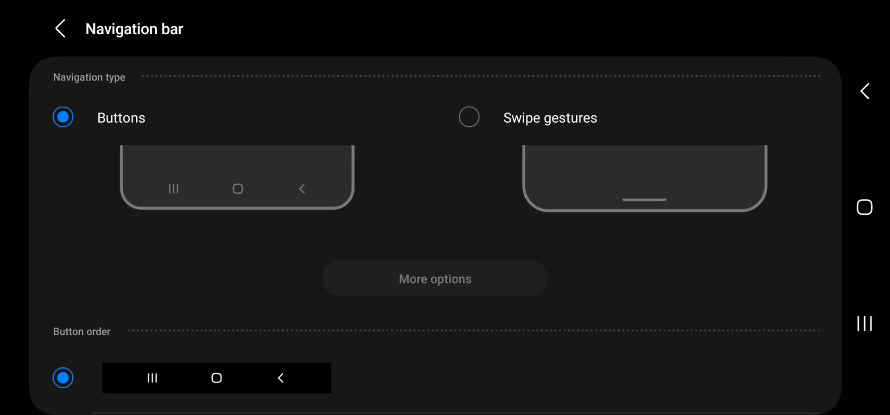
left_click(469, 117)
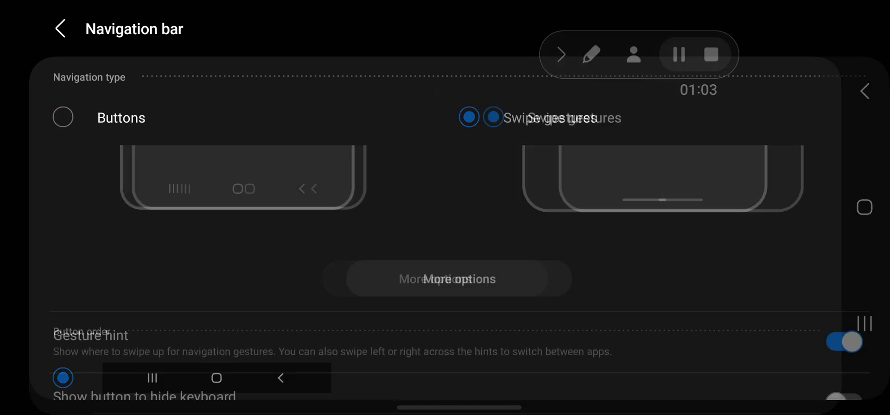